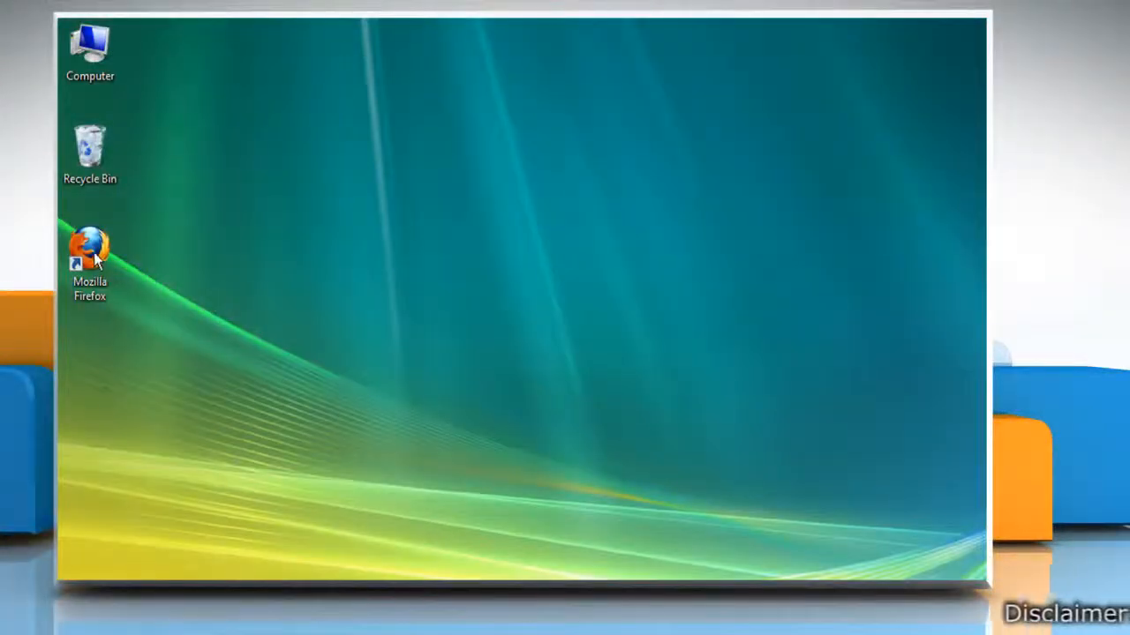
- Launch Mozilla Firefox from its desktop icon's context menu
{"action": "right_click", "coordinate": [88, 250]}
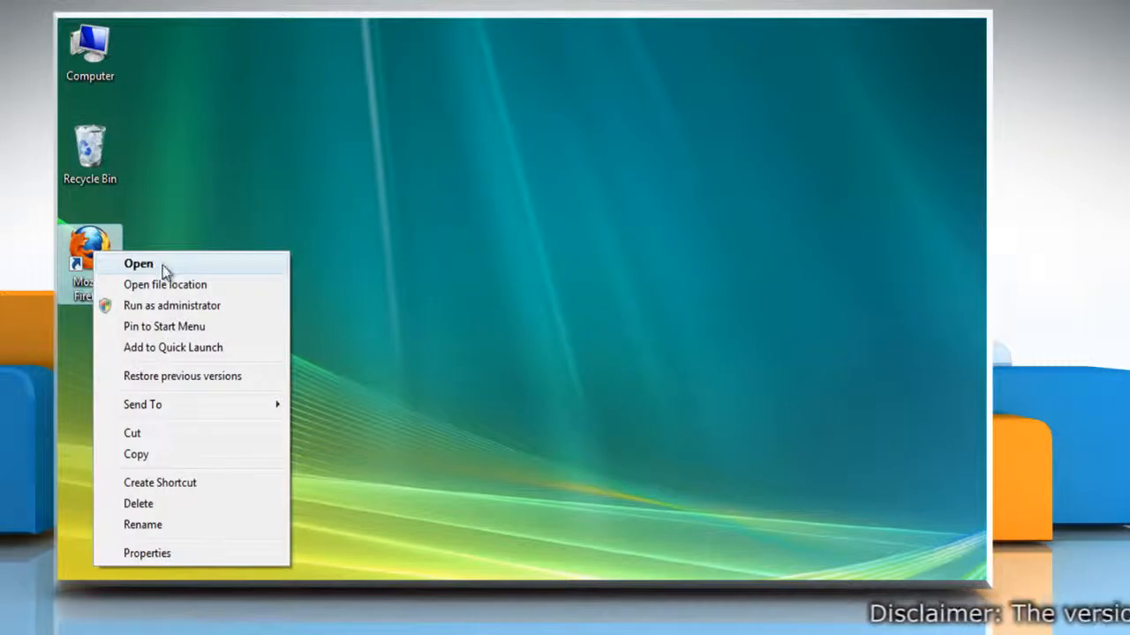
{"action": "left_click", "coordinate": [138, 263]}
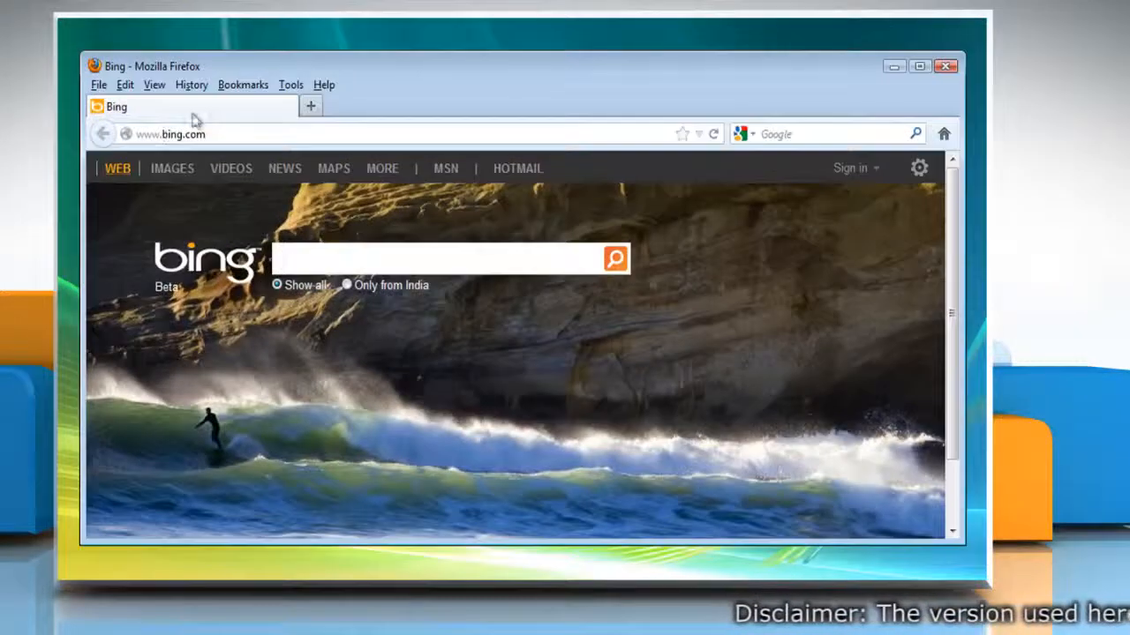
- Show all bookmarks in the Library window and reveal the Import and Backup options
{"action": "left_click", "coordinate": [243, 85]}
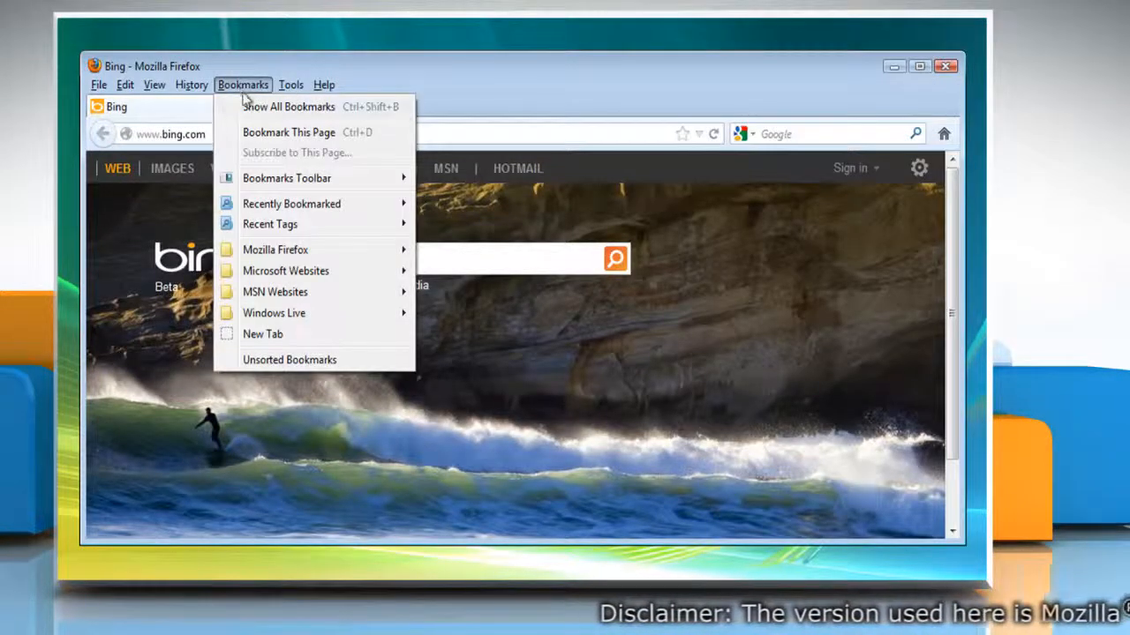
{"action": "left_click", "coordinate": [289, 106]}
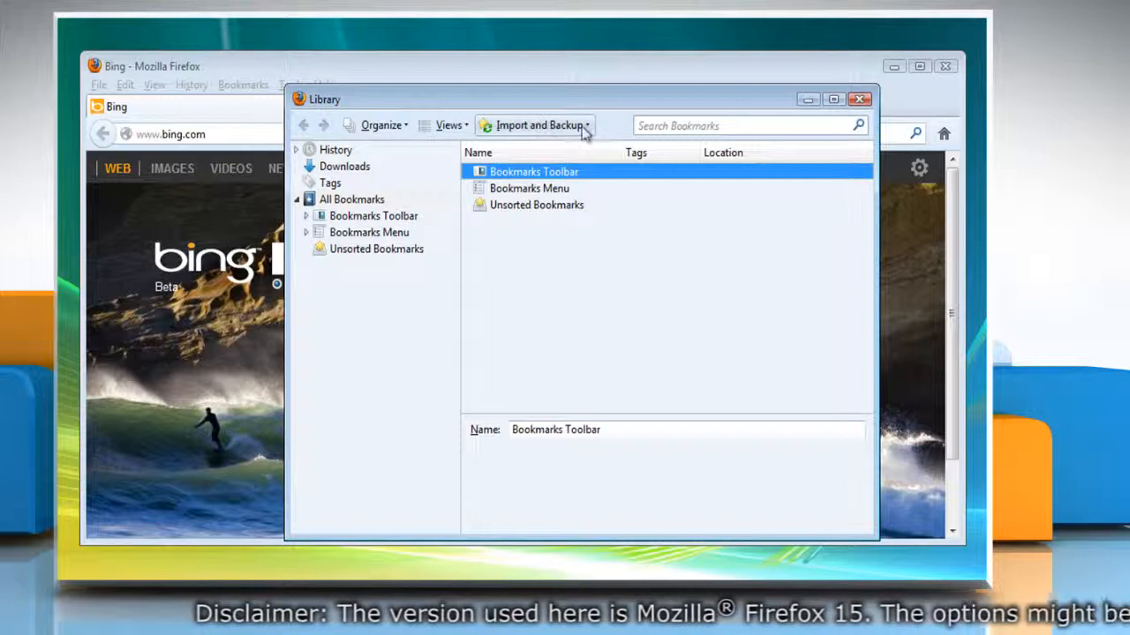
{"action": "left_click", "coordinate": [537, 126]}
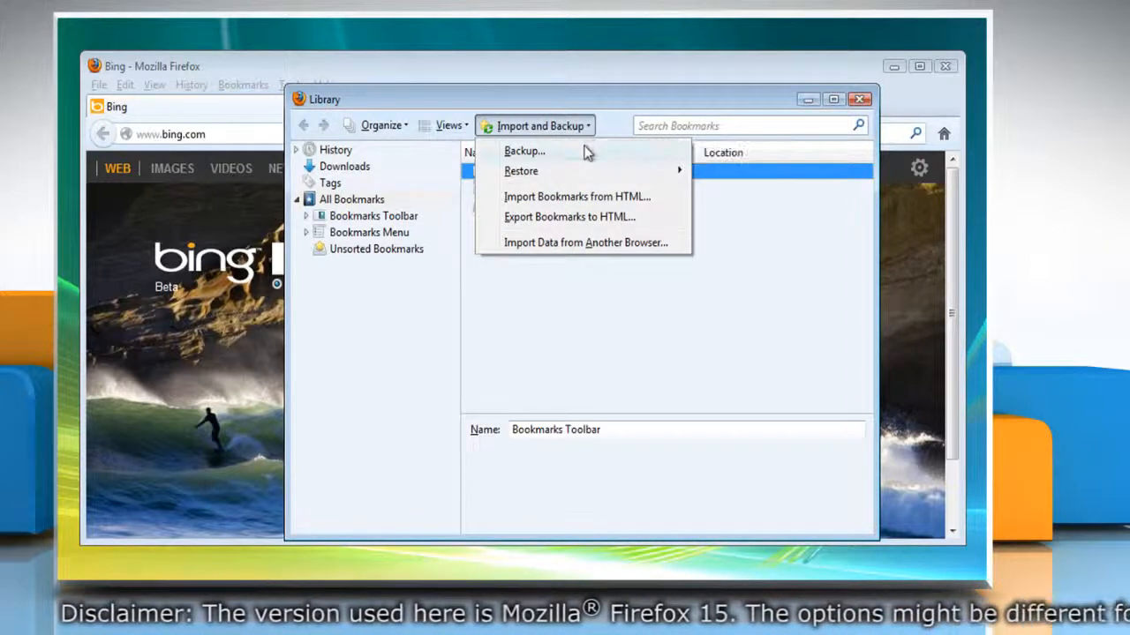
- Back up the bookmarks as a JSON file named 'bookmarks backup' on the Desktop
{"action": "left_click", "coordinate": [523, 150]}
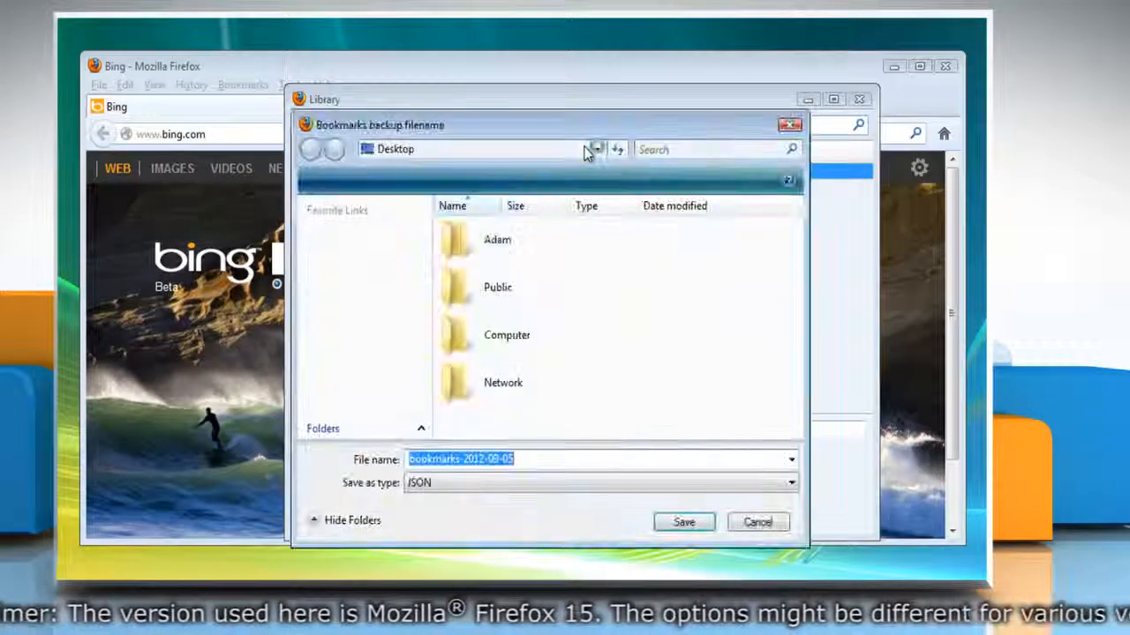
{"action": "type", "text": "b"}
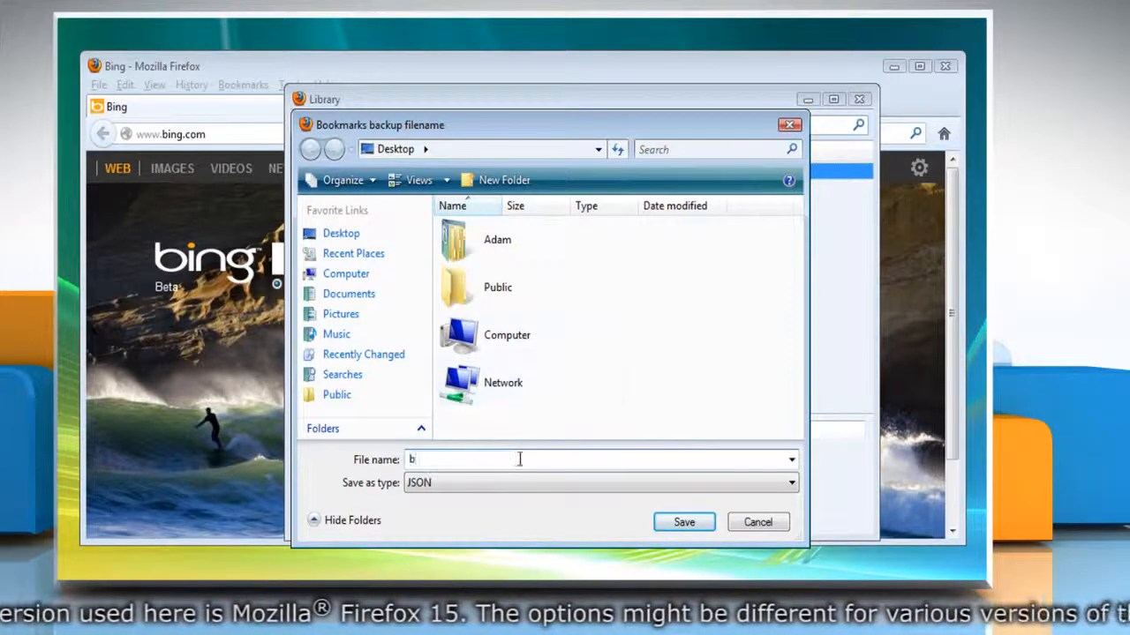
{"action": "type", "text": "ookmarks backup"}
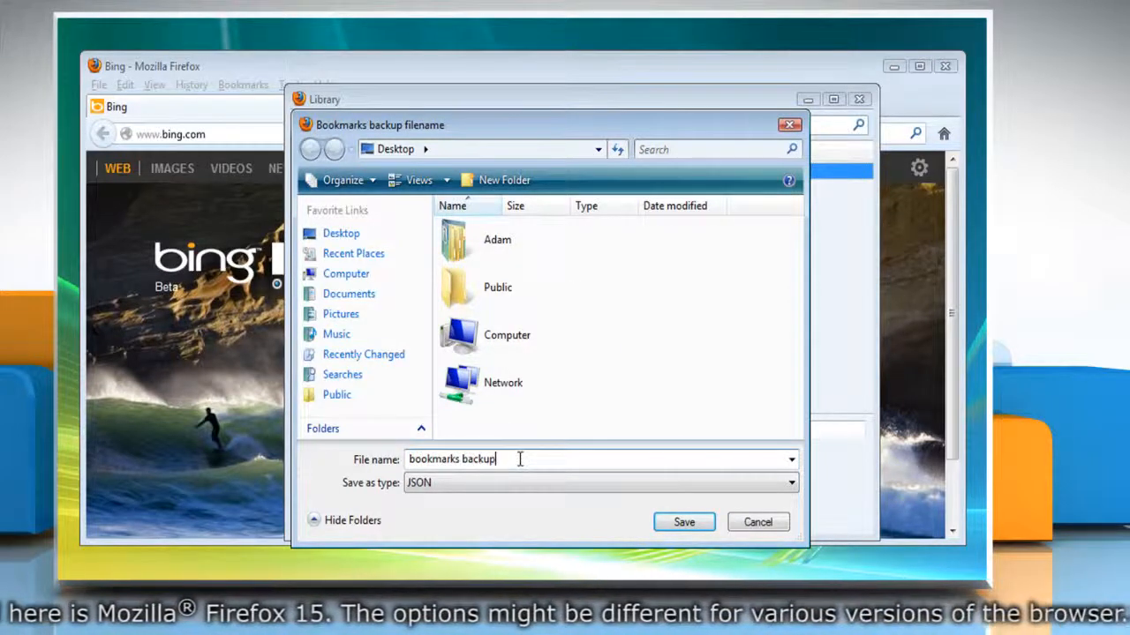
{"action": "left_click", "coordinate": [685, 522]}
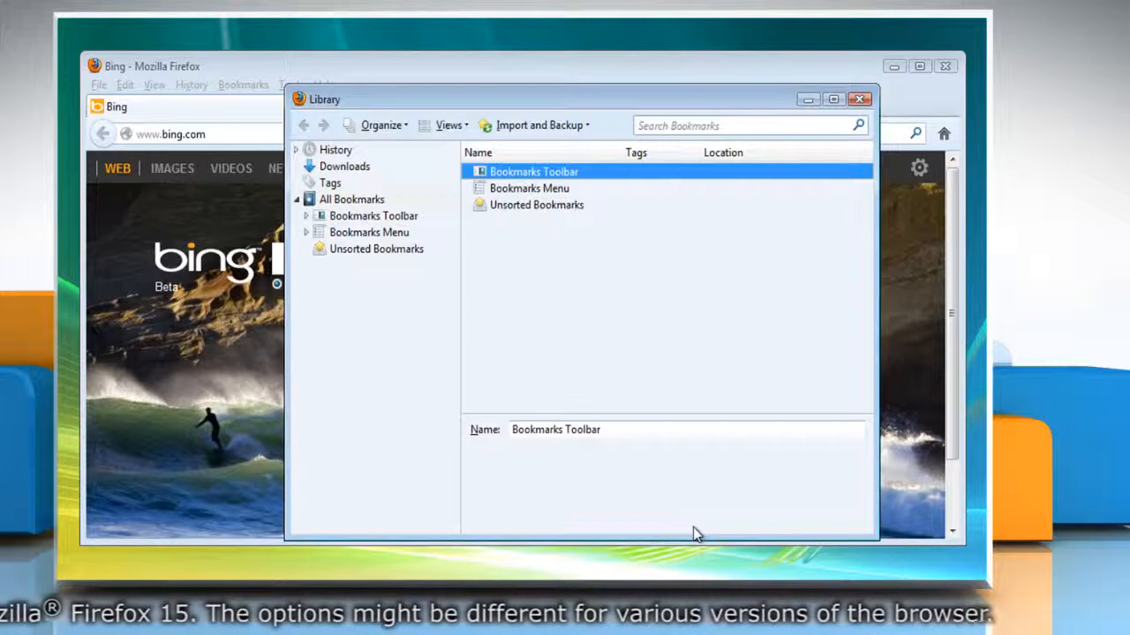
{"action": "mouse_move", "coordinate": [632, 363]}
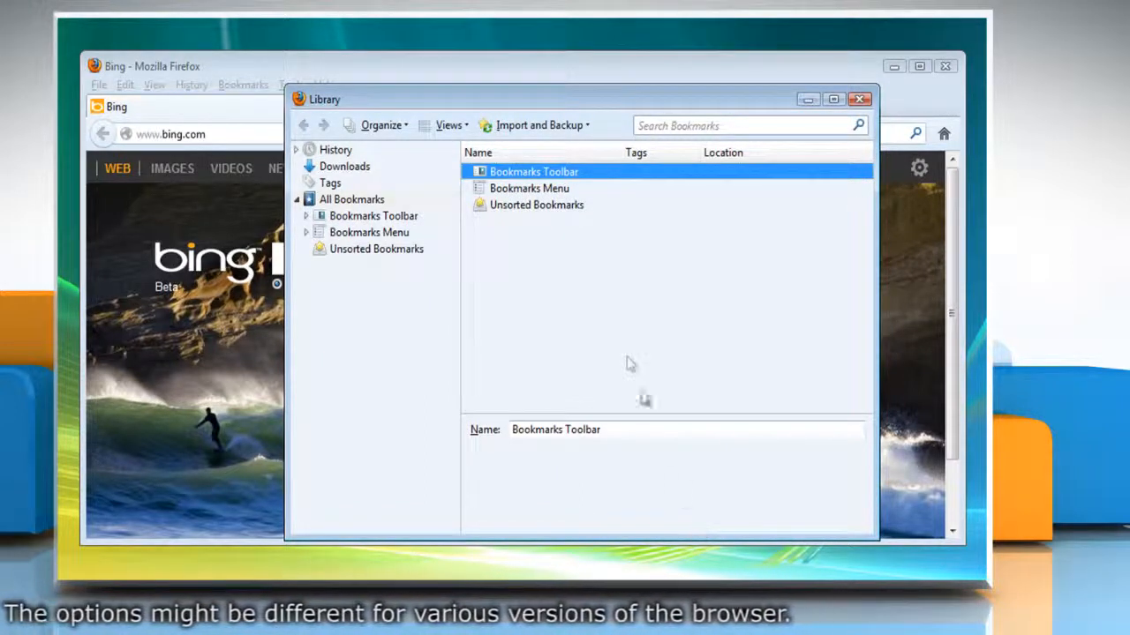
- Restore bookmarks from the Tuesday, July 17, 2012 backup, confirm the revert, and close the Library
{"action": "left_click", "coordinate": [537, 125]}
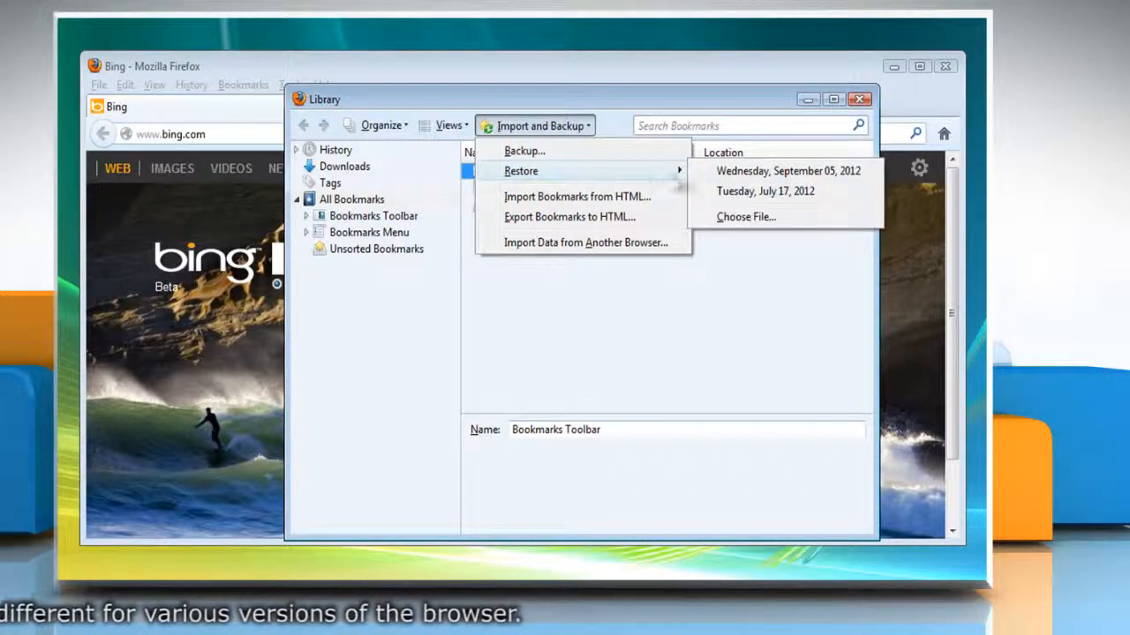
{"action": "mouse_move", "coordinate": [766, 191]}
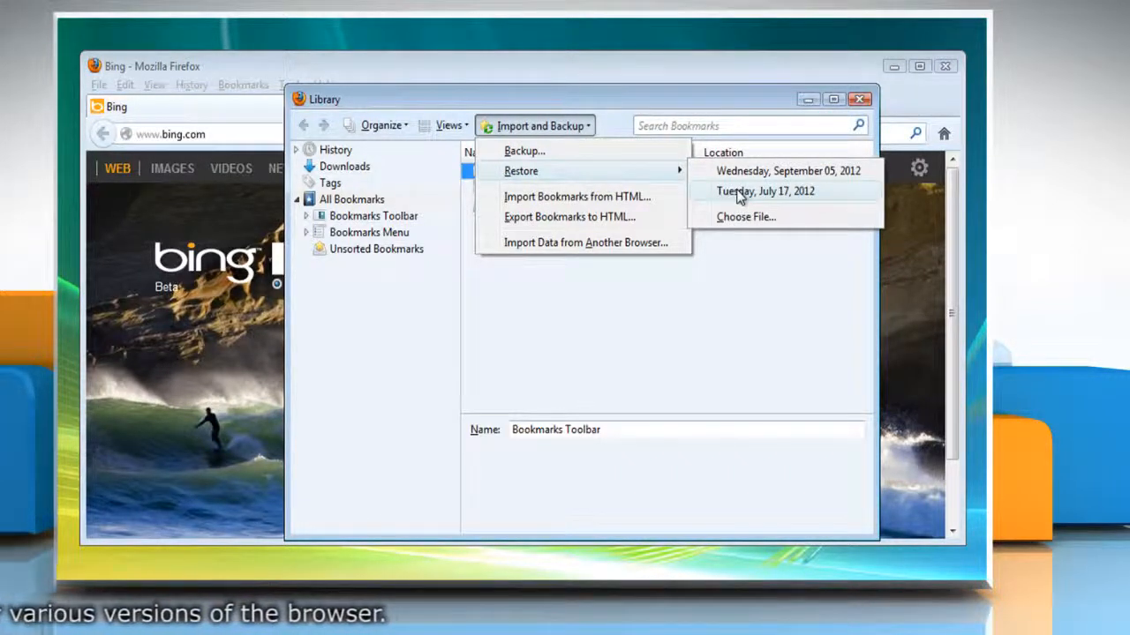
{"action": "left_click", "coordinate": [766, 191]}
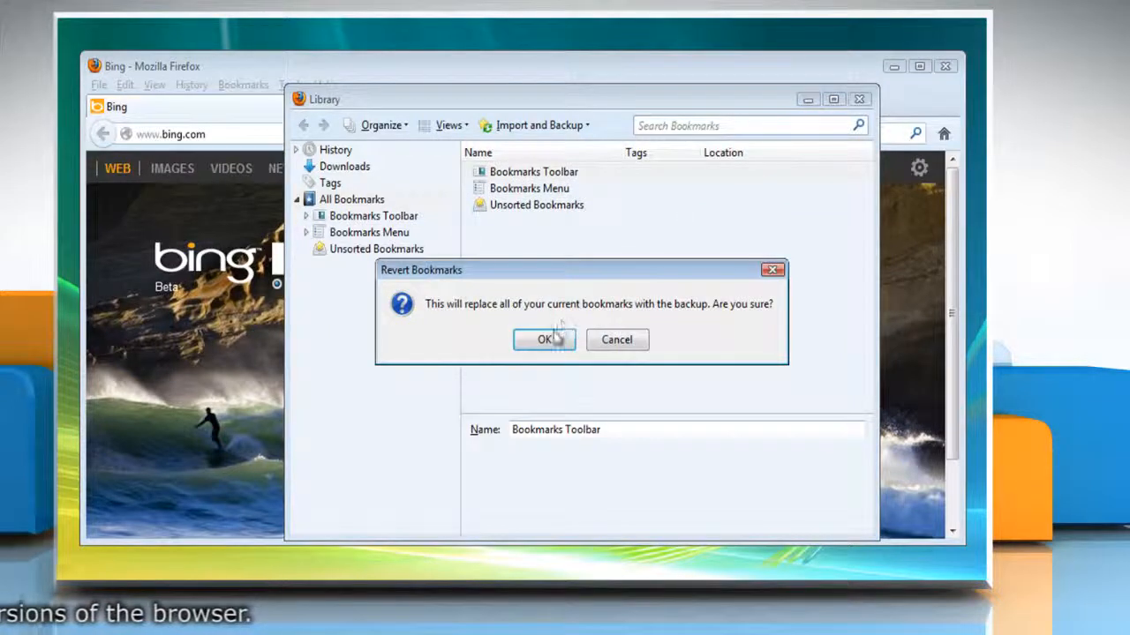
{"action": "left_click", "coordinate": [543, 339]}
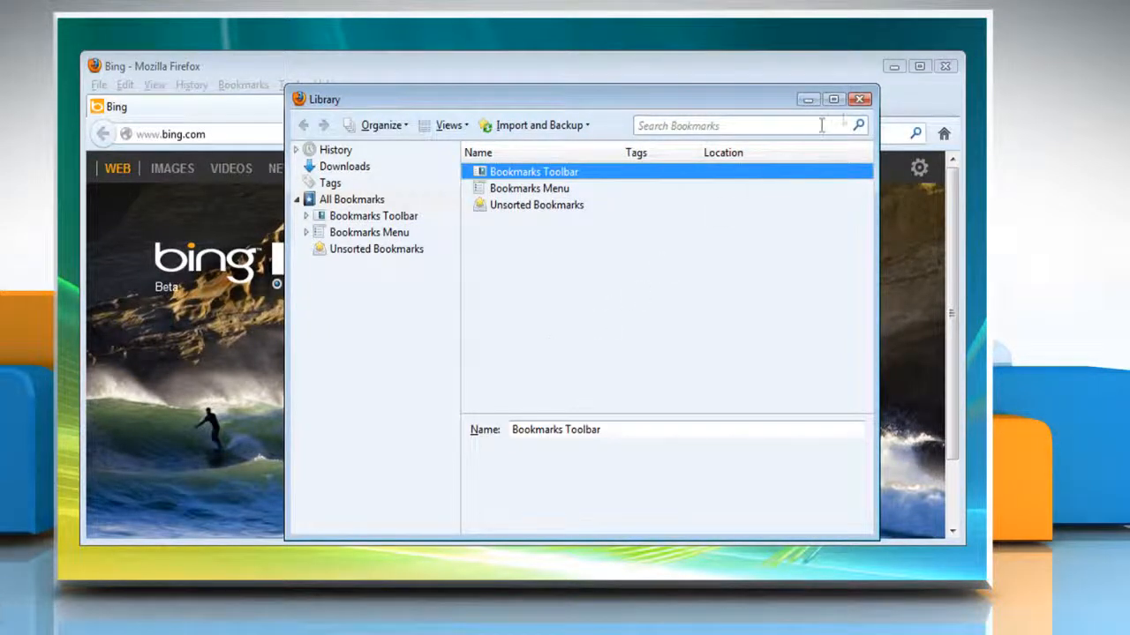
{"action": "left_click", "coordinate": [860, 99]}
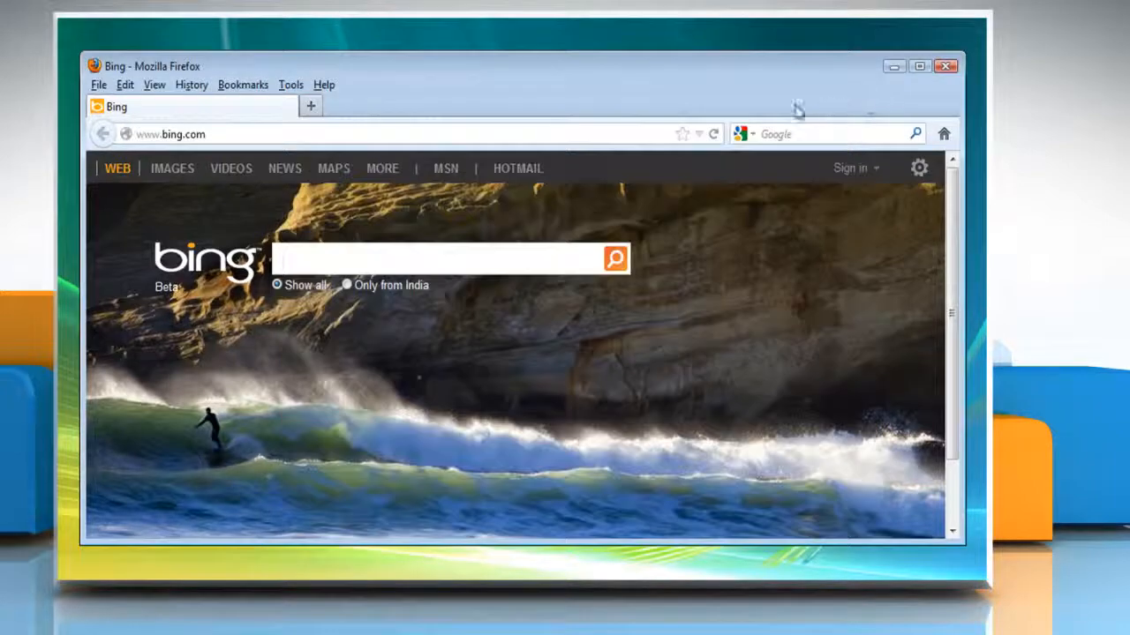